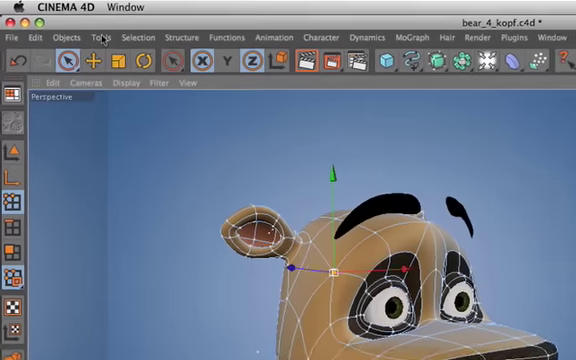
Open the Tools menu to reach the Use Isoline Editing option for the bear head.
{"action": "left_click", "coordinate": [99, 37]}
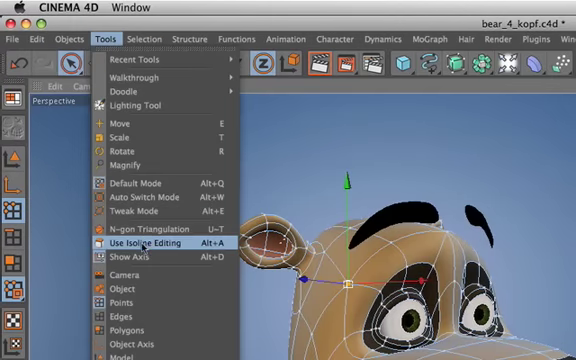